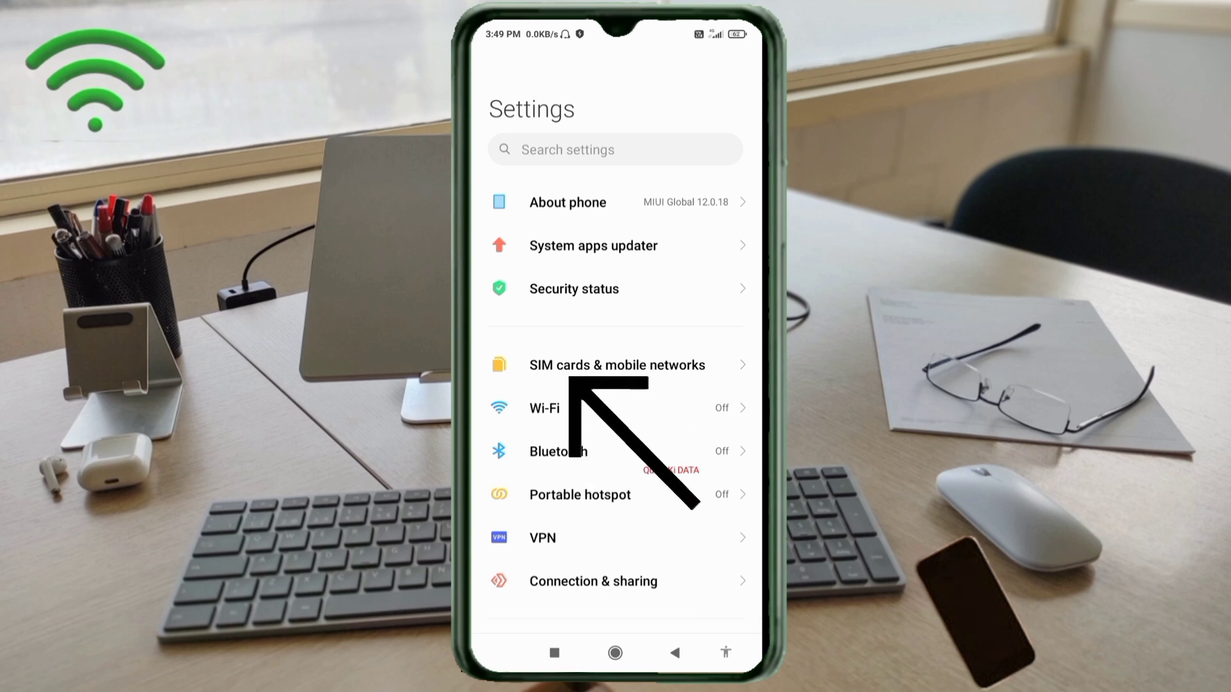
Open the Airtel SIM's access point names list under SIM cards & mobile networks
left_click(618, 364)
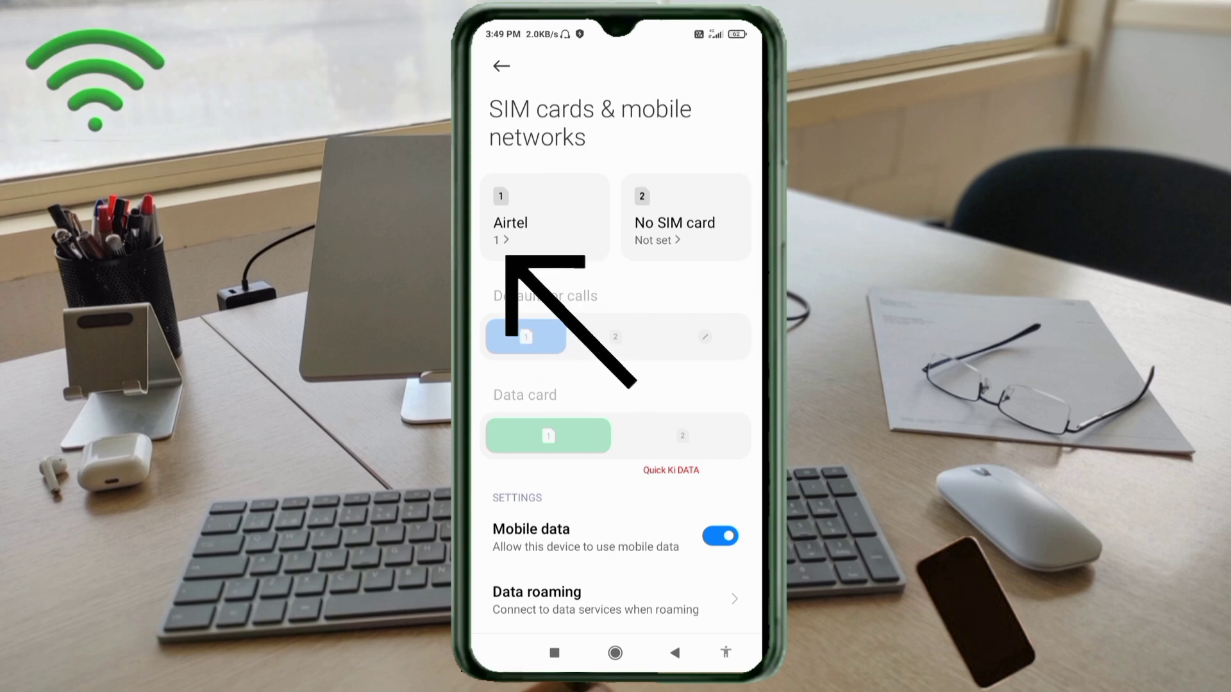
left_click(544, 222)
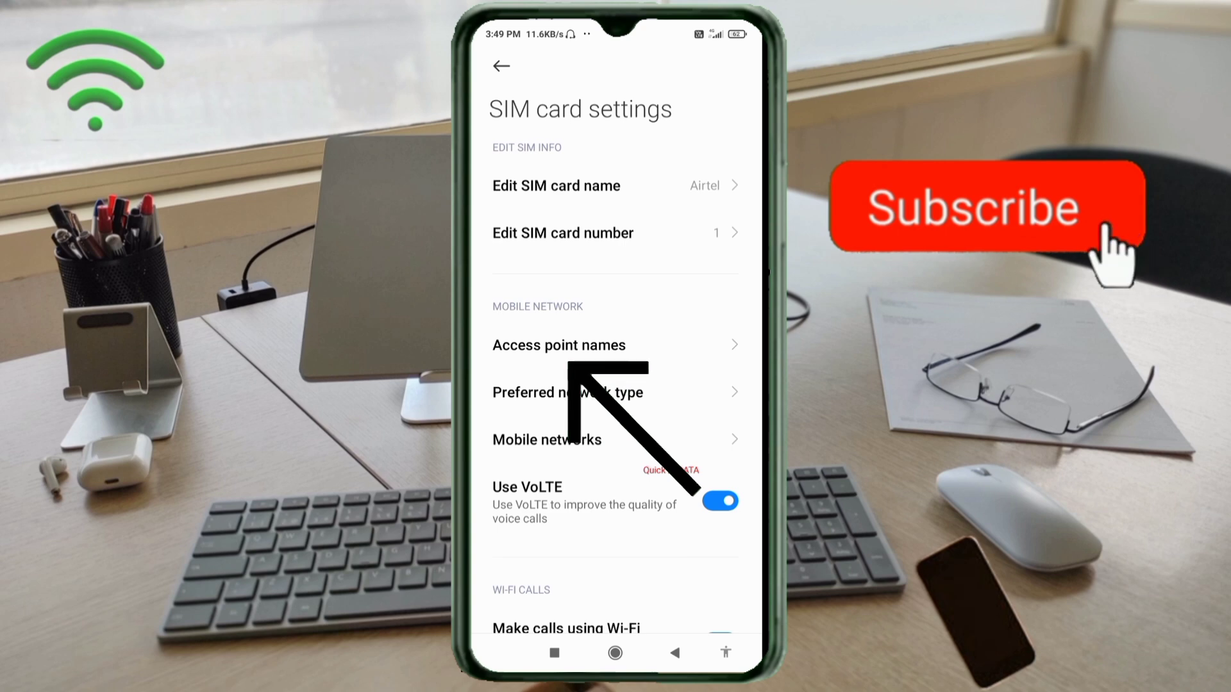
left_click(559, 345)
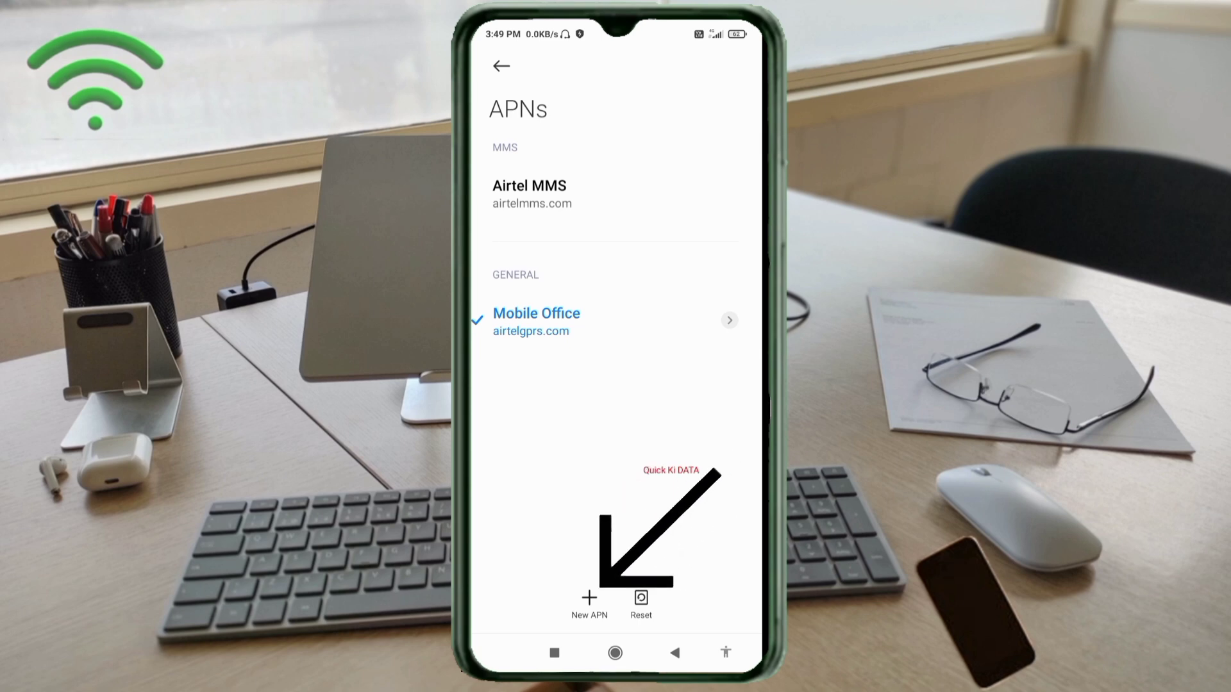
Create a new access point and name it 'GO Internet'
left_click(588, 598)
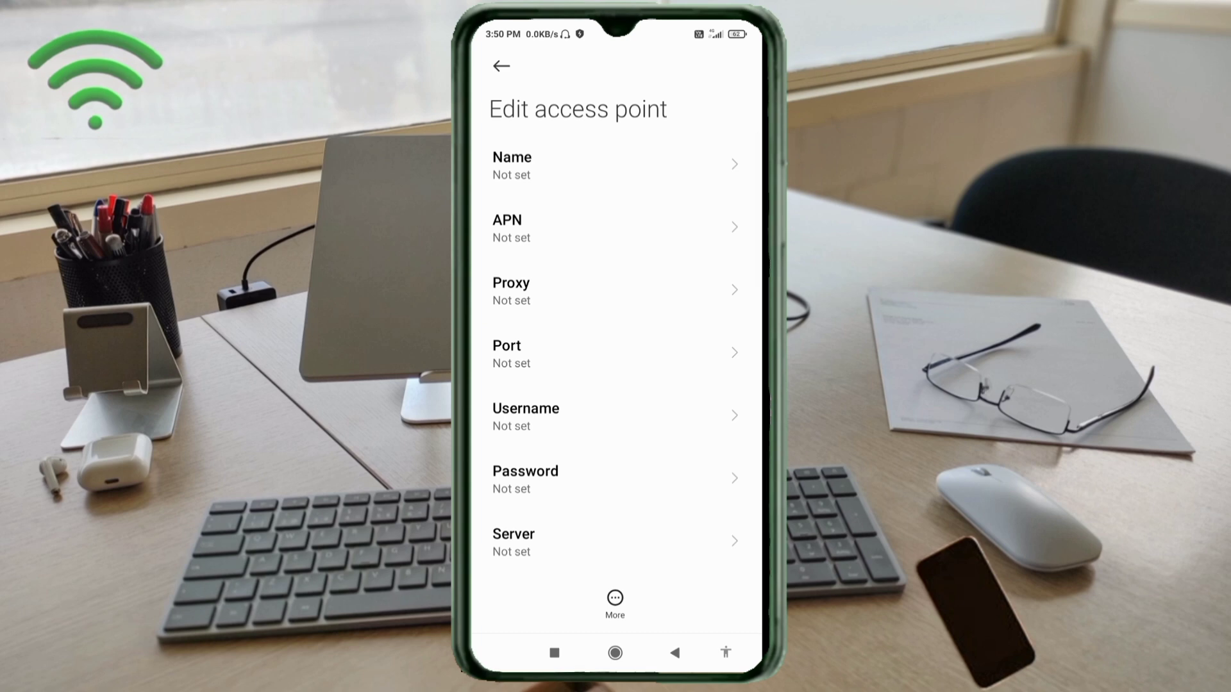
left_click(614, 165)
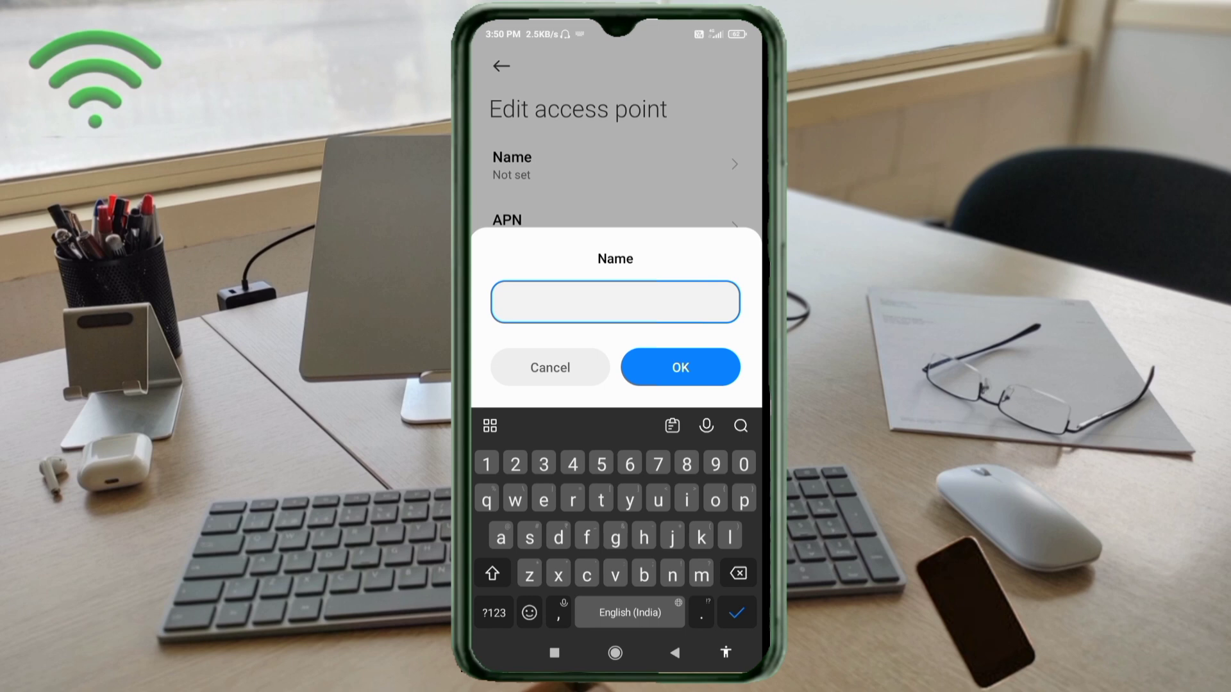
type("GO")
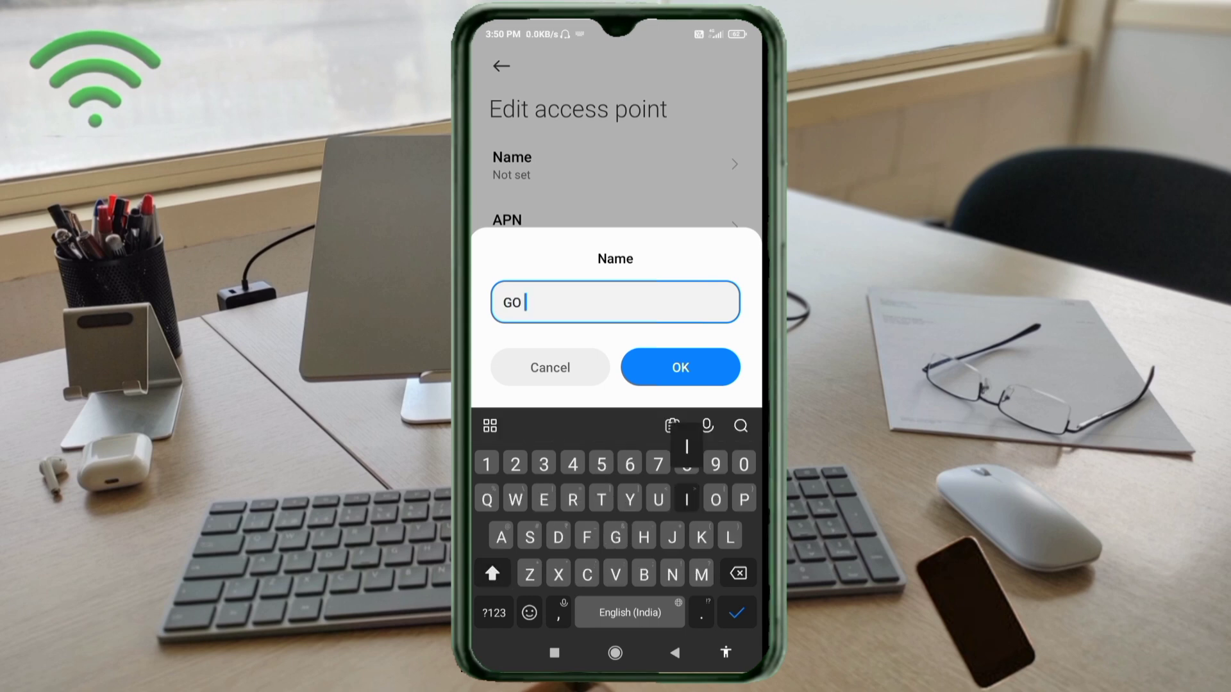
type("Internet")
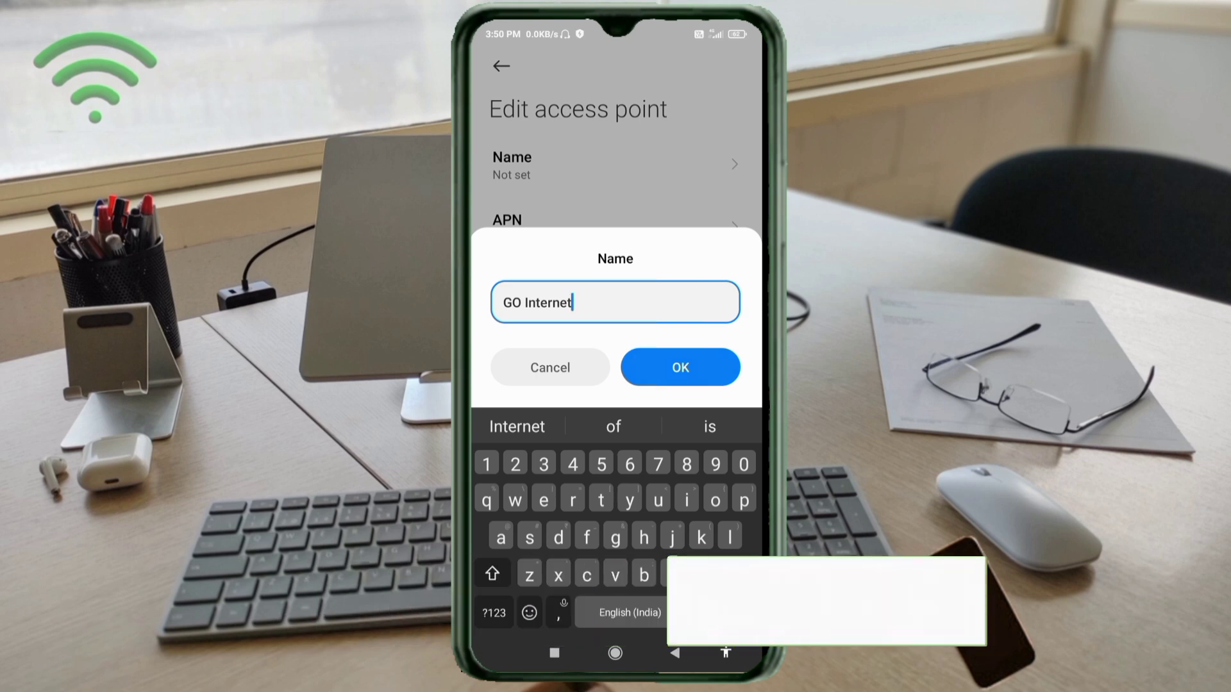
left_click(679, 367)
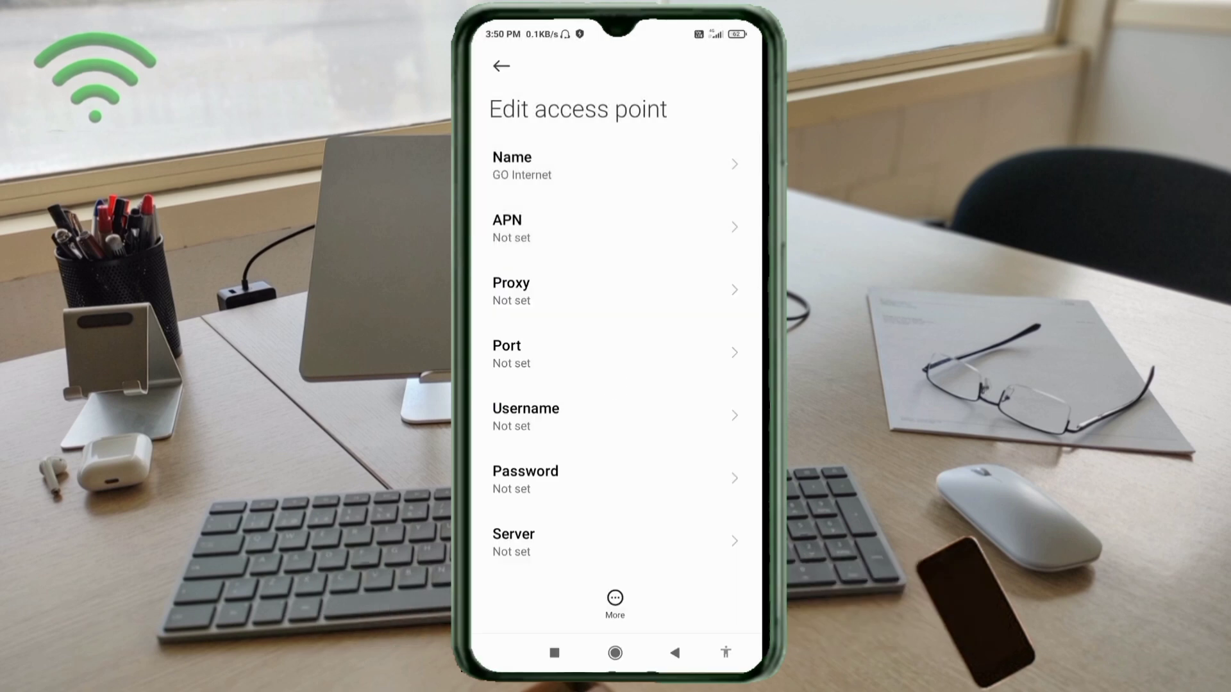
Set the GO Internet access point's APN to 'jionet.com'
left_click(614, 228)
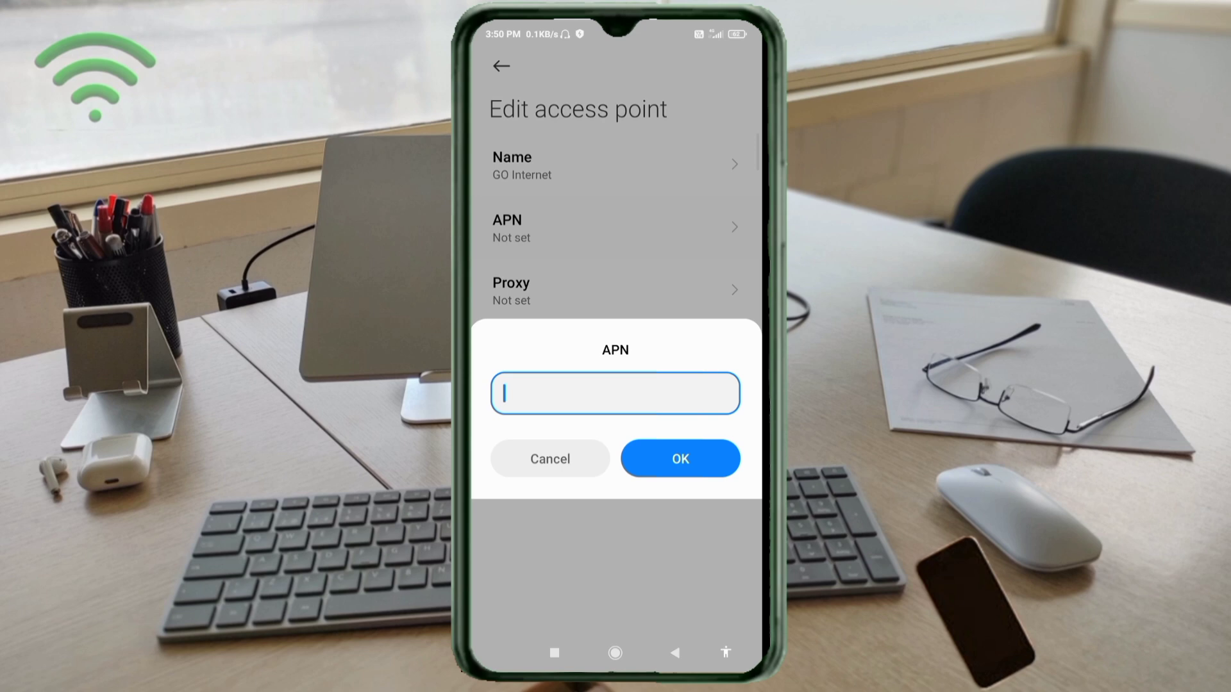
type("jionet")
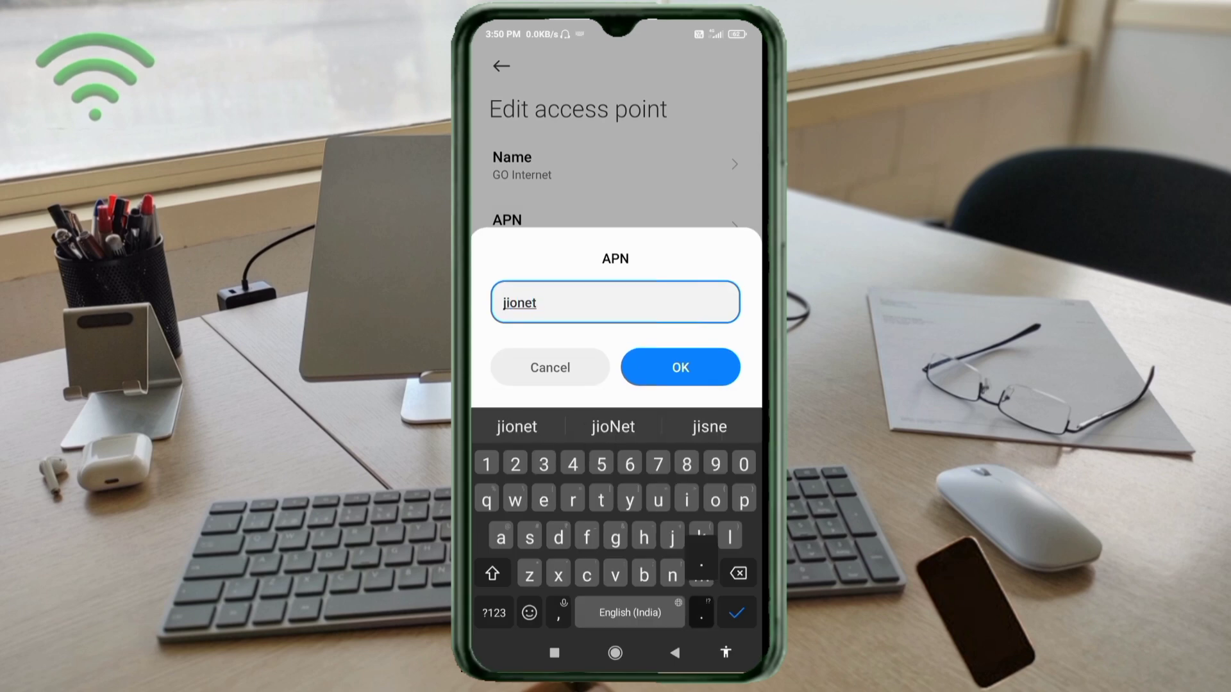
type(".com")
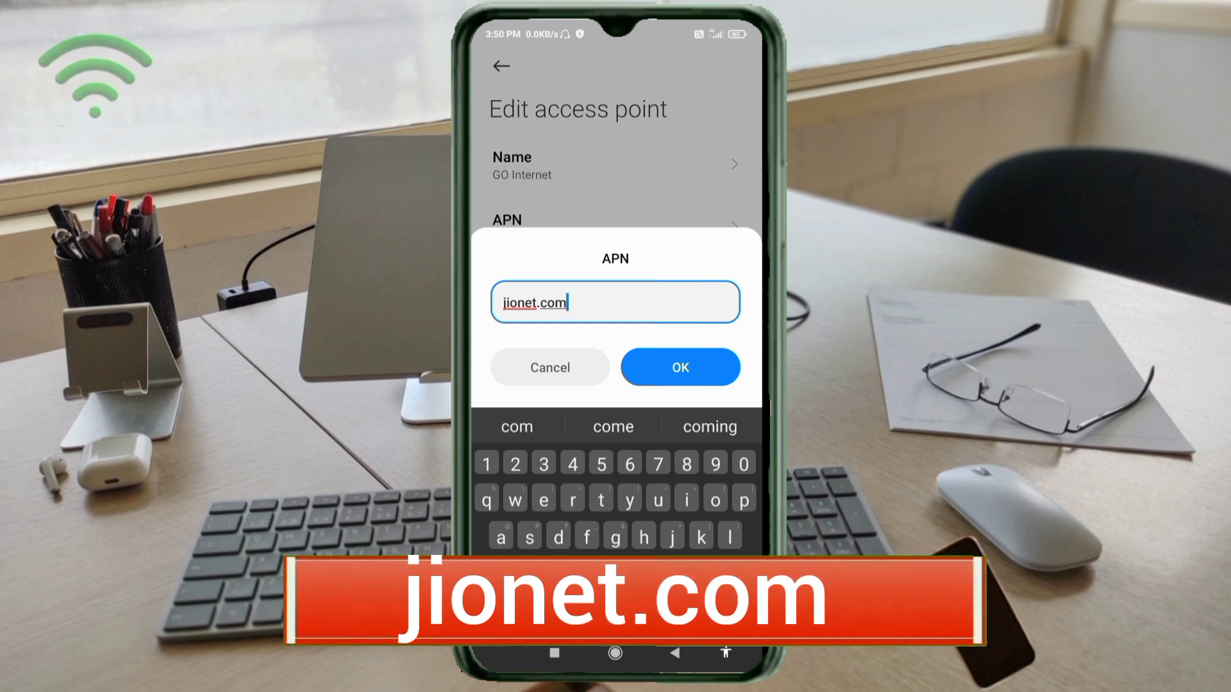
left_click(679, 366)
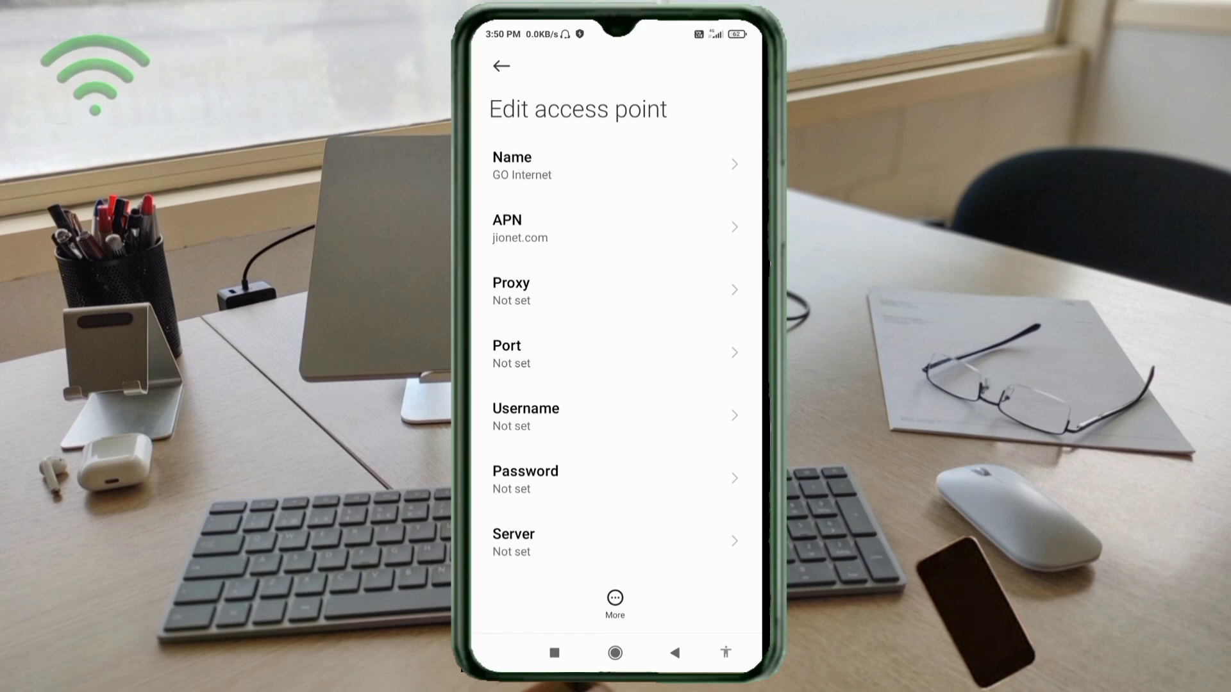
Enter 'SpeedBot.Internet' as the access point username
left_click(525, 416)
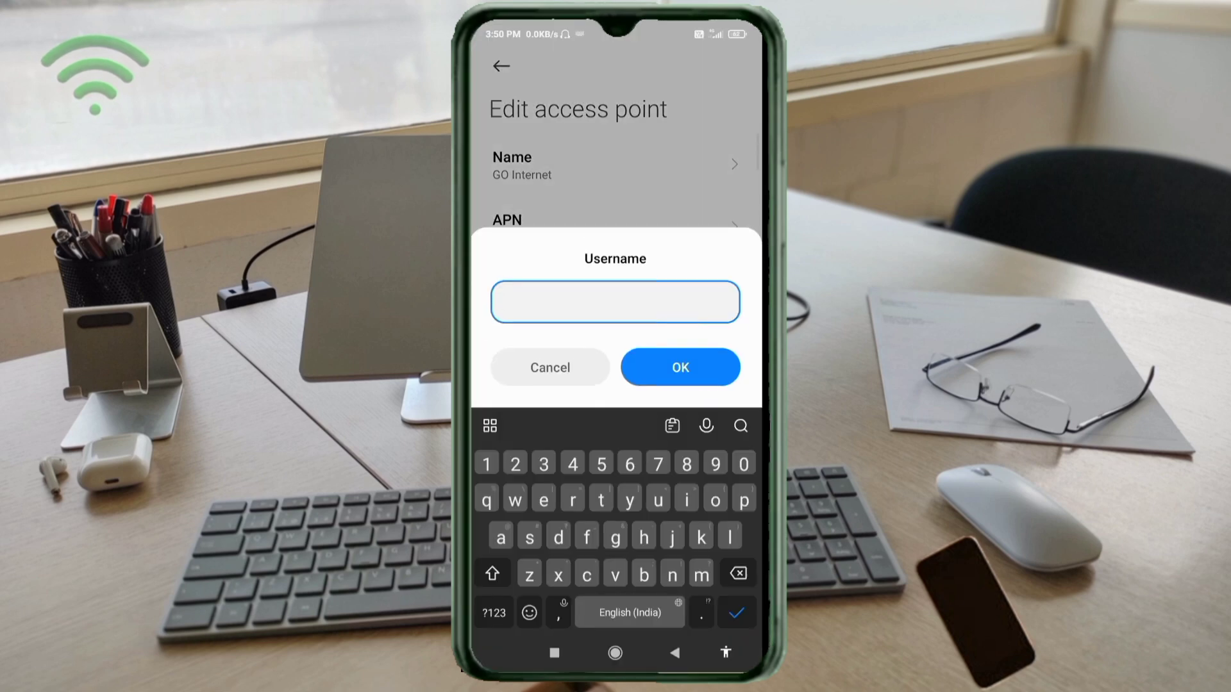
type("SpeedB")
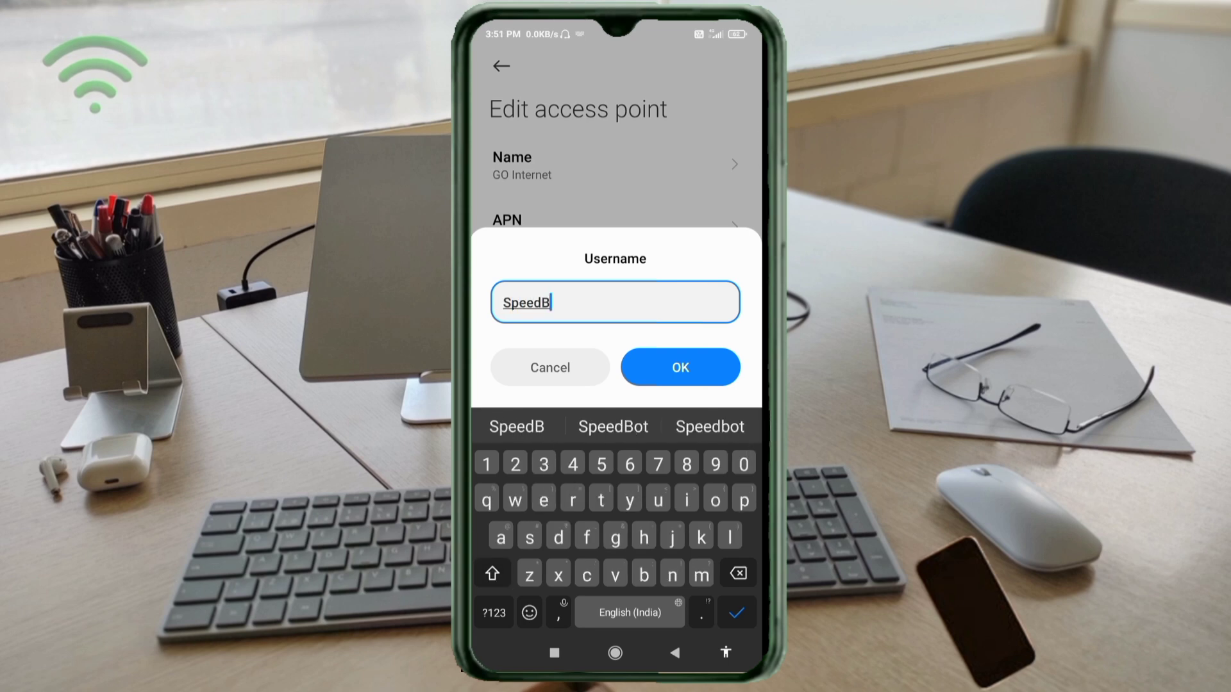
left_click(613, 426)
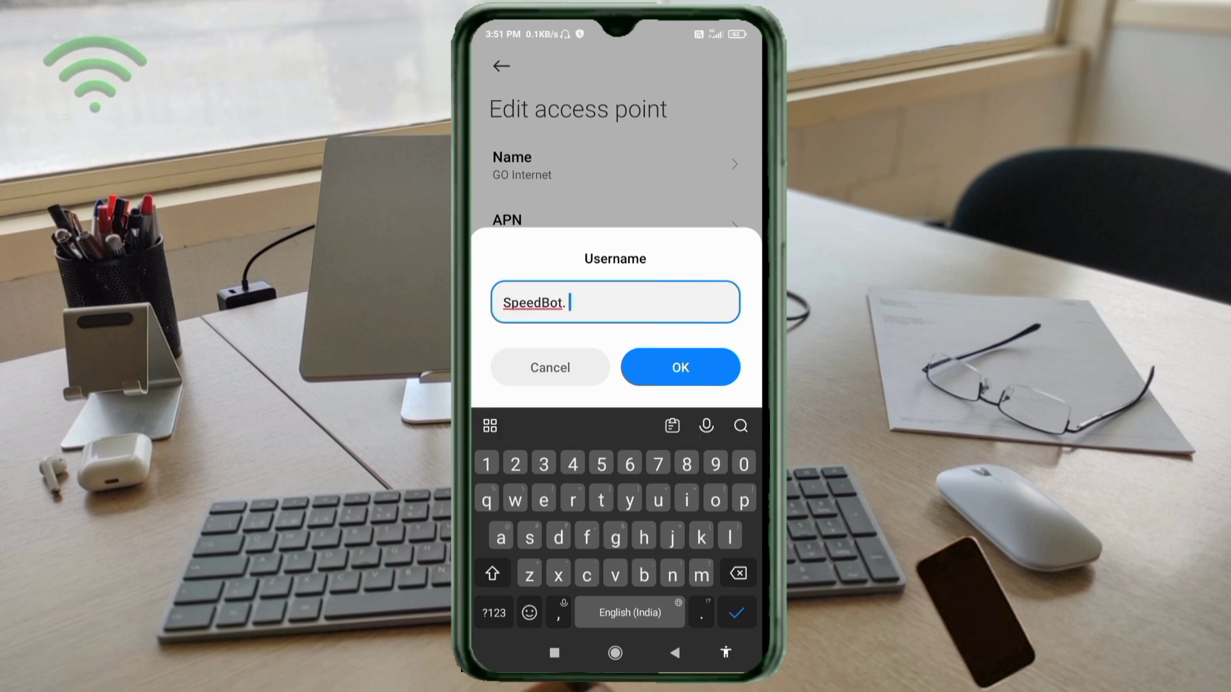
type("Internet")
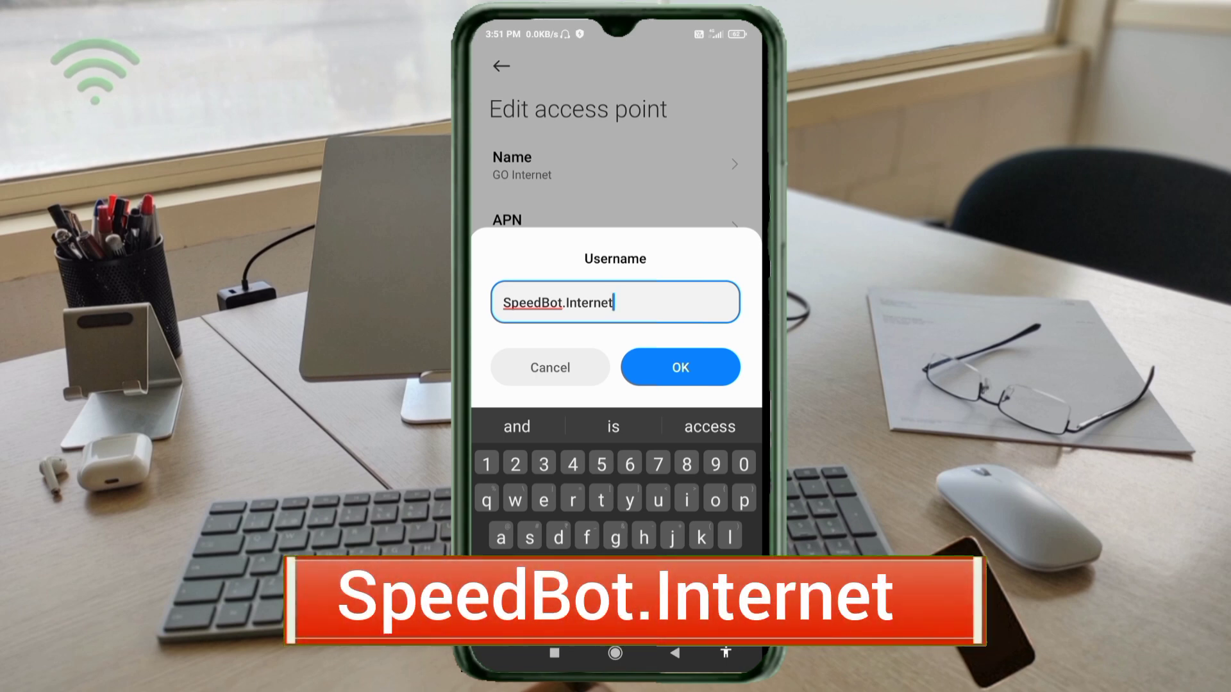
left_click(679, 366)
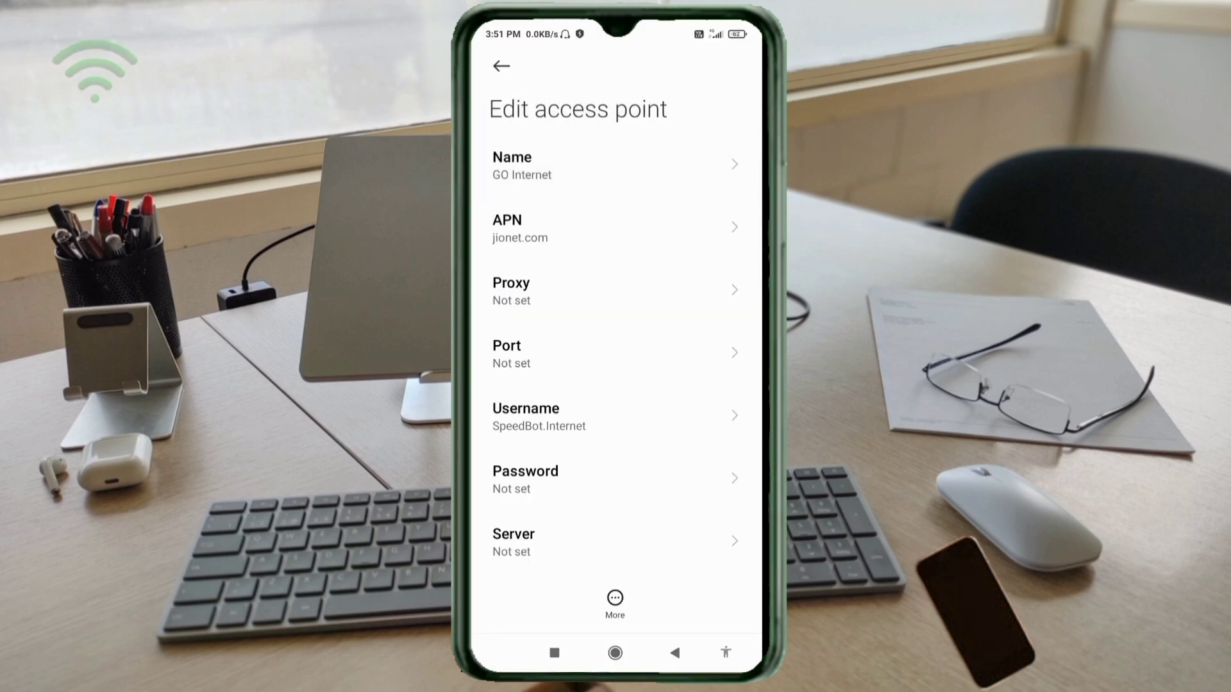
Enter 'ns1.mytrafficmanagement.com' as the access point server
scroll("down", 3)
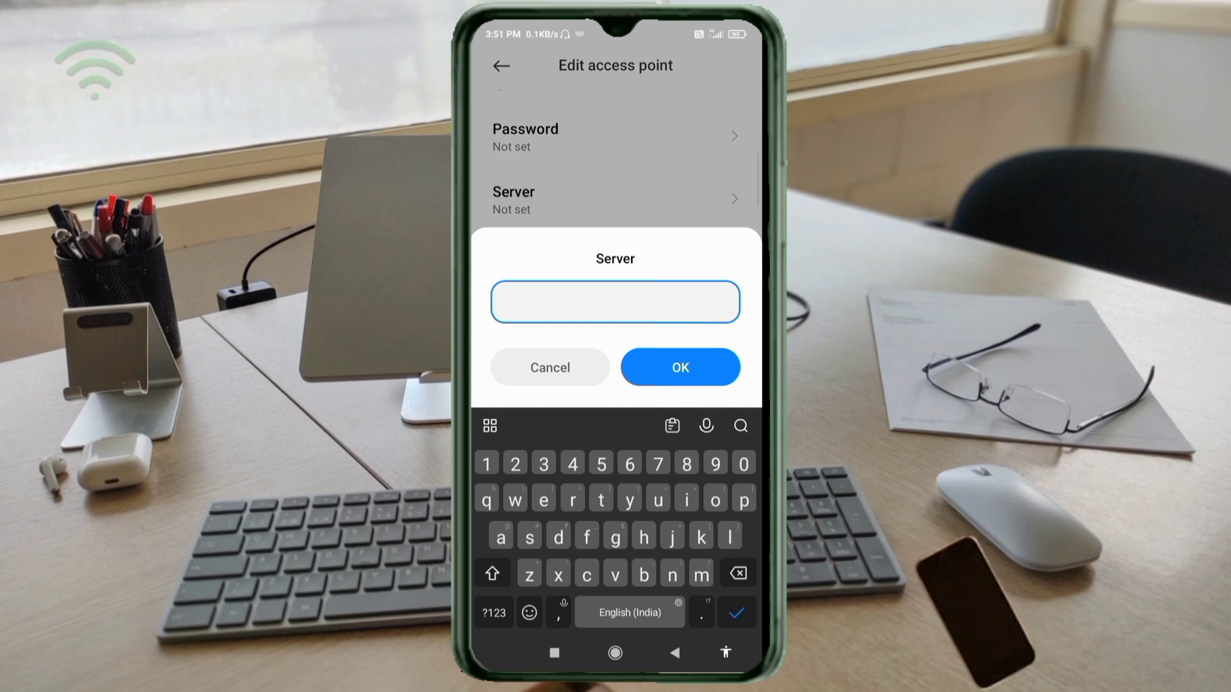
type("ns")
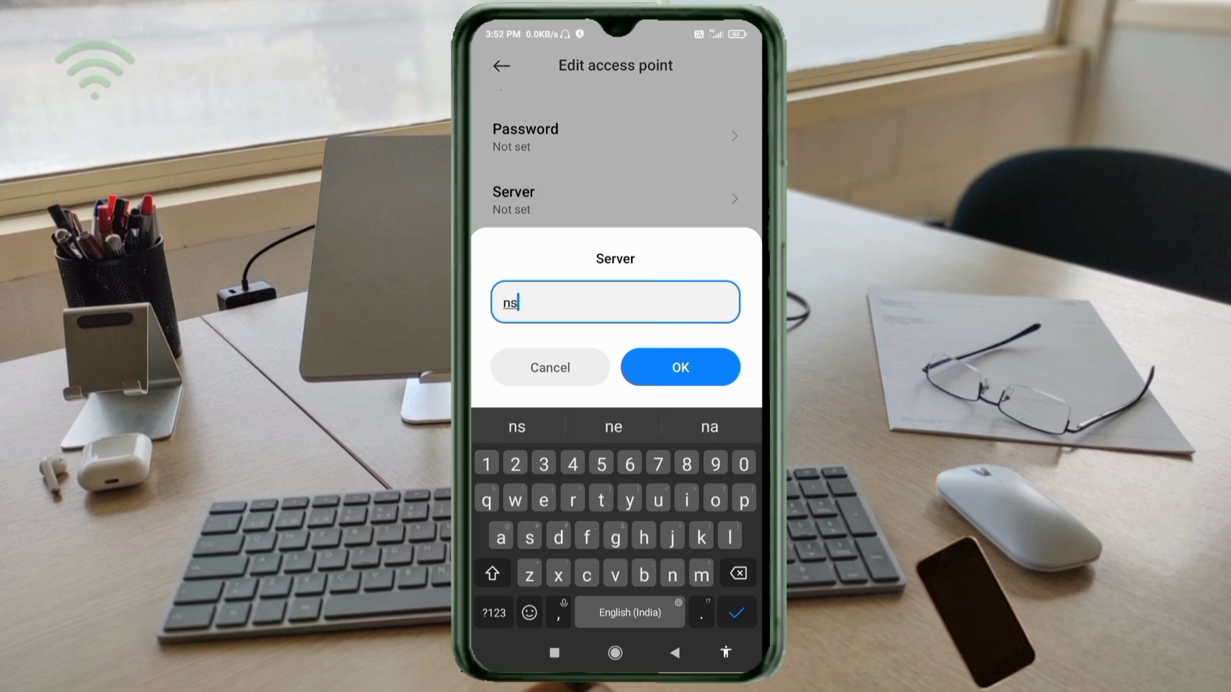
type("1.")
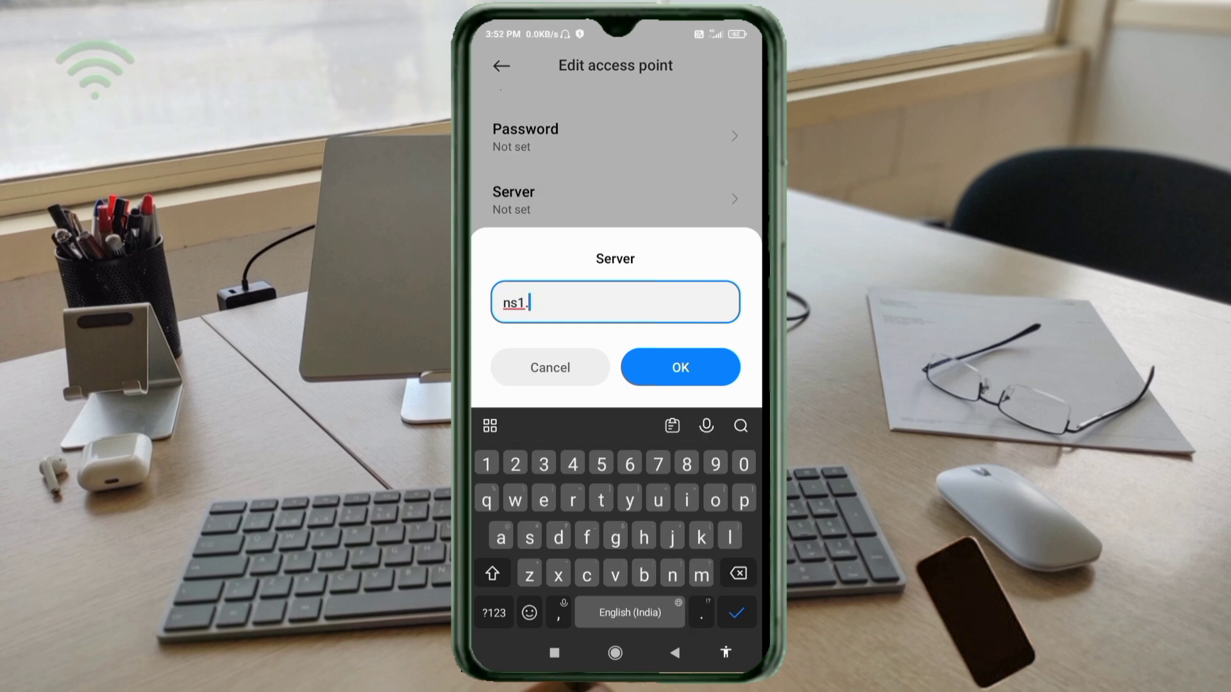
type("mytrafficmanagement.c")
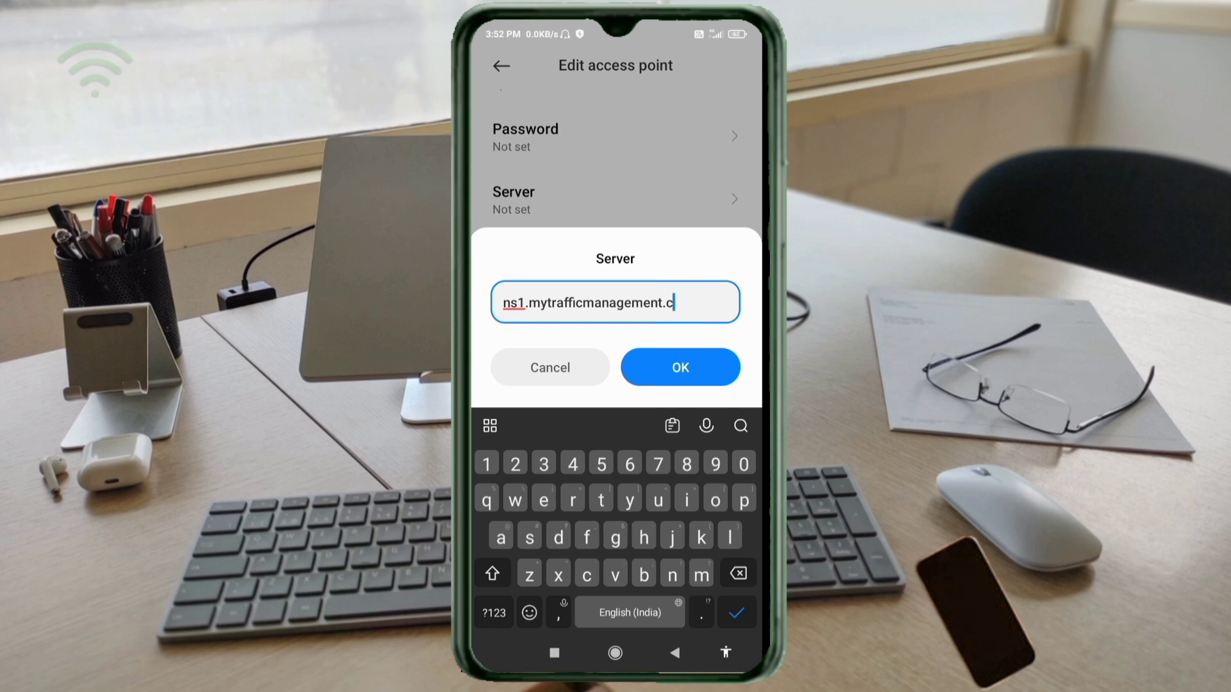
type("om")
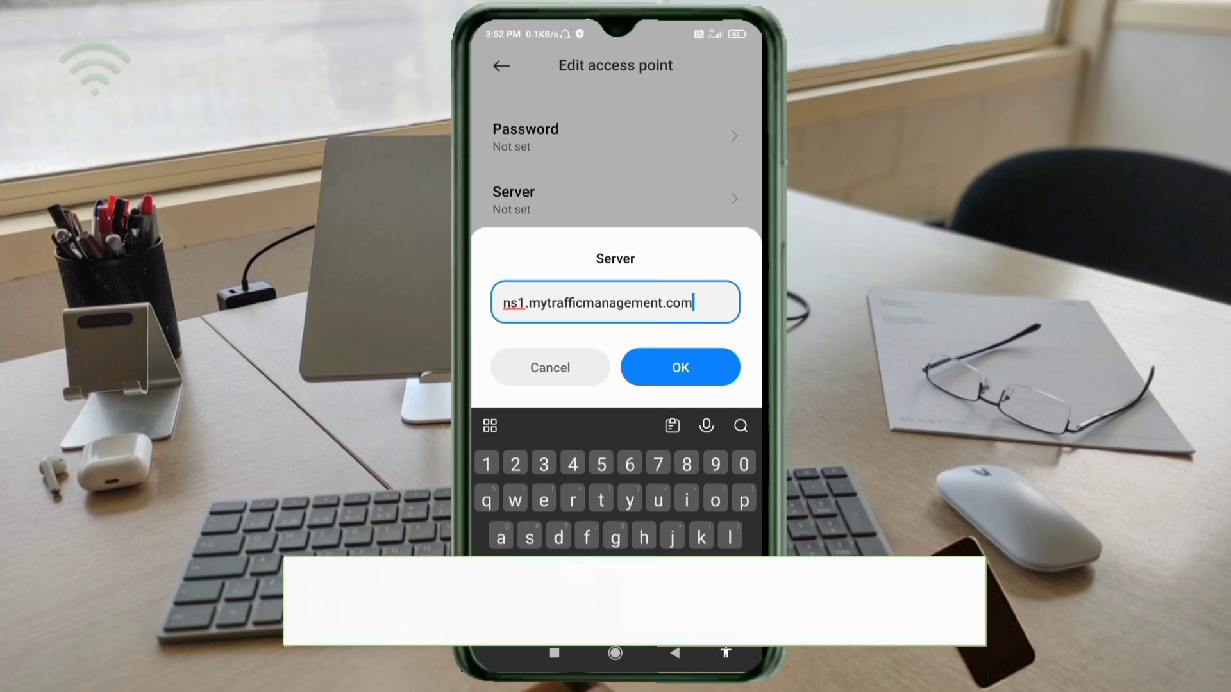
left_click(679, 368)
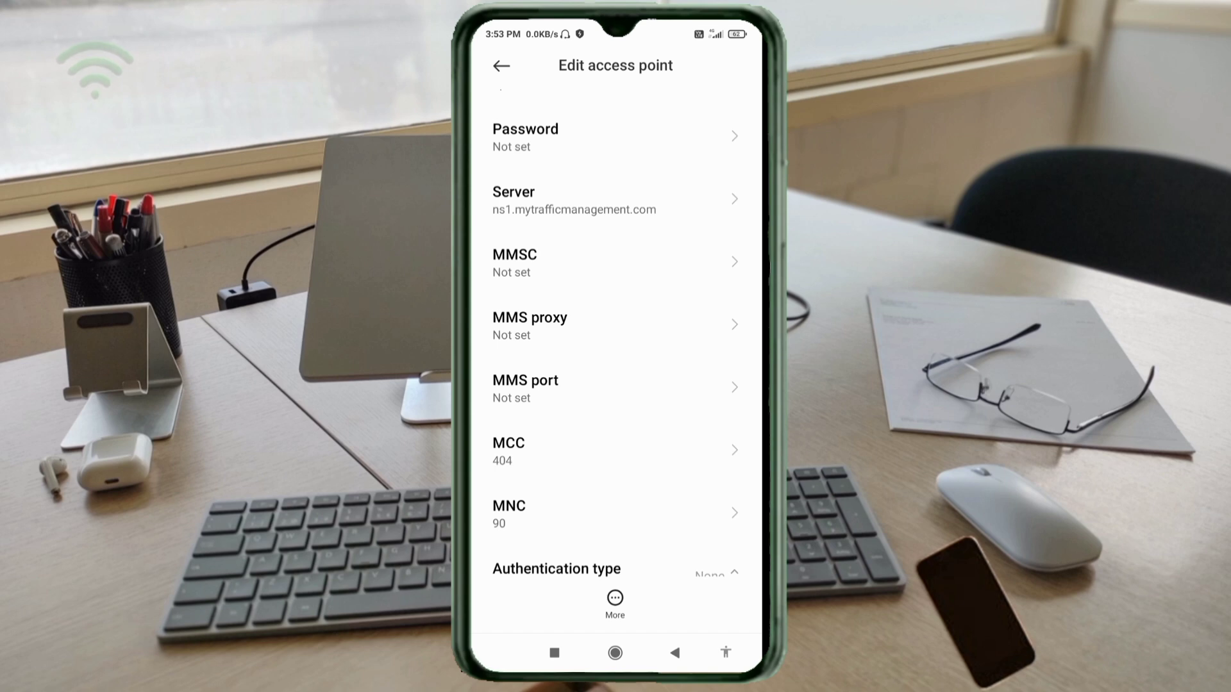
Choose PAP or CHAP authentication and APN type default, keeping IPv4/IPv6 protocol
scroll("down", 3)
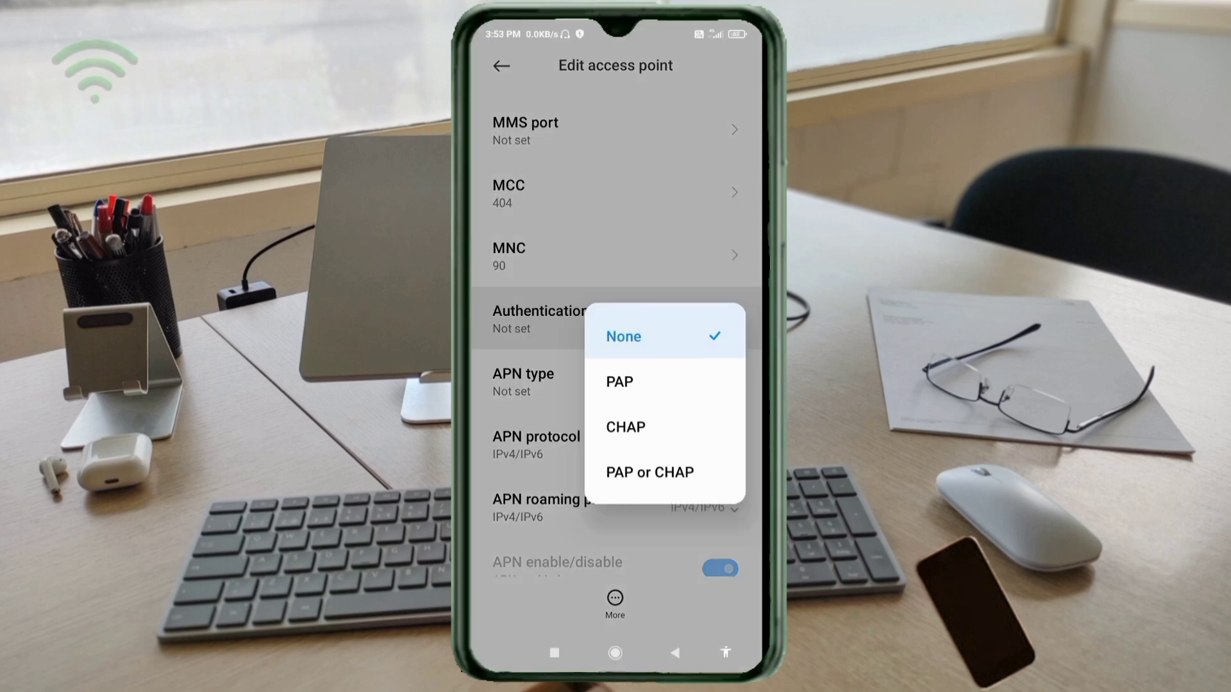
left_click(648, 472)
type("default")
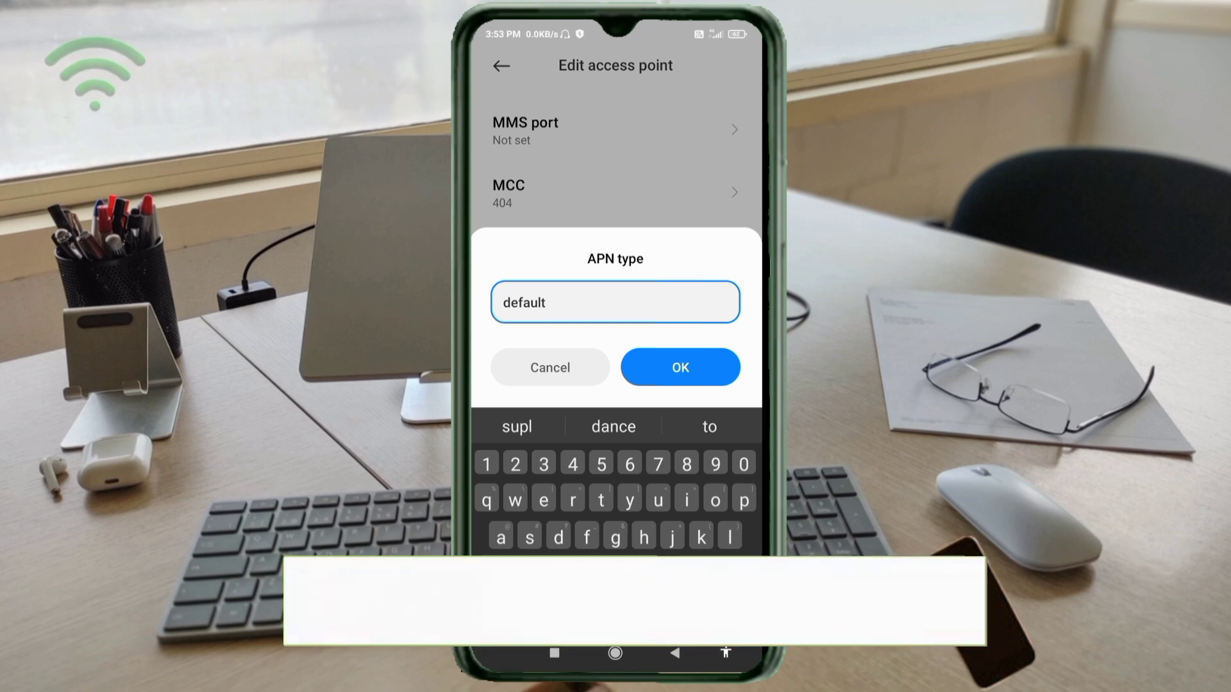
left_click(679, 367)
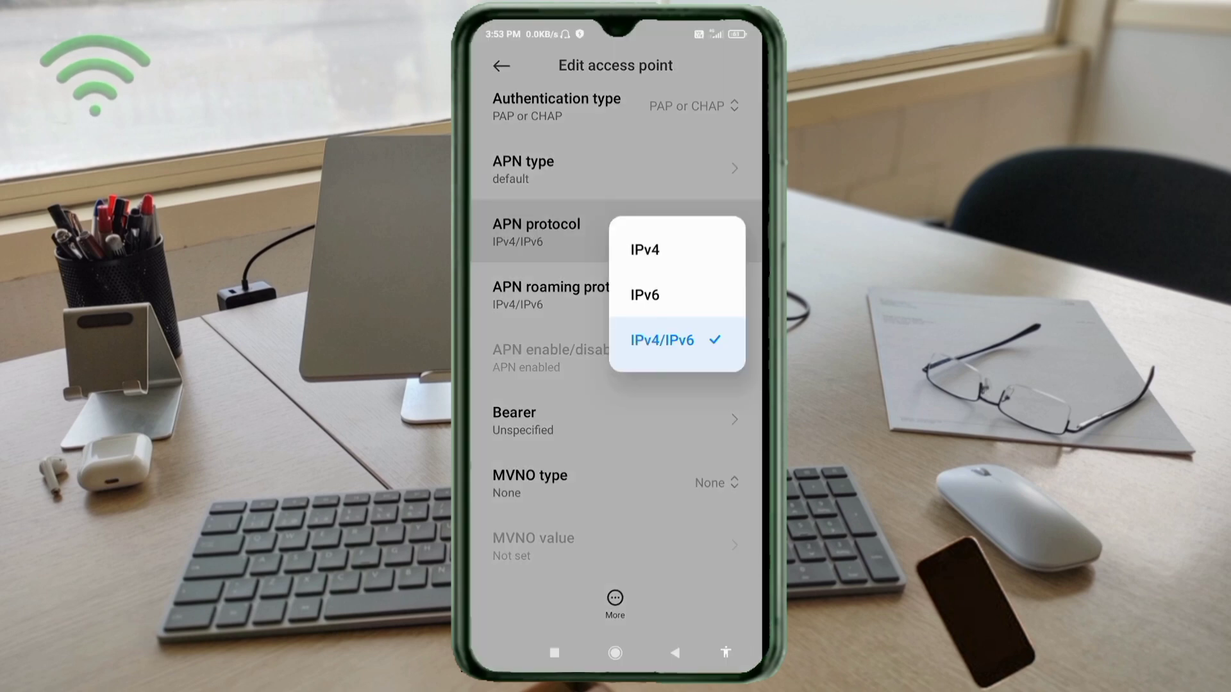
left_click(661, 340)
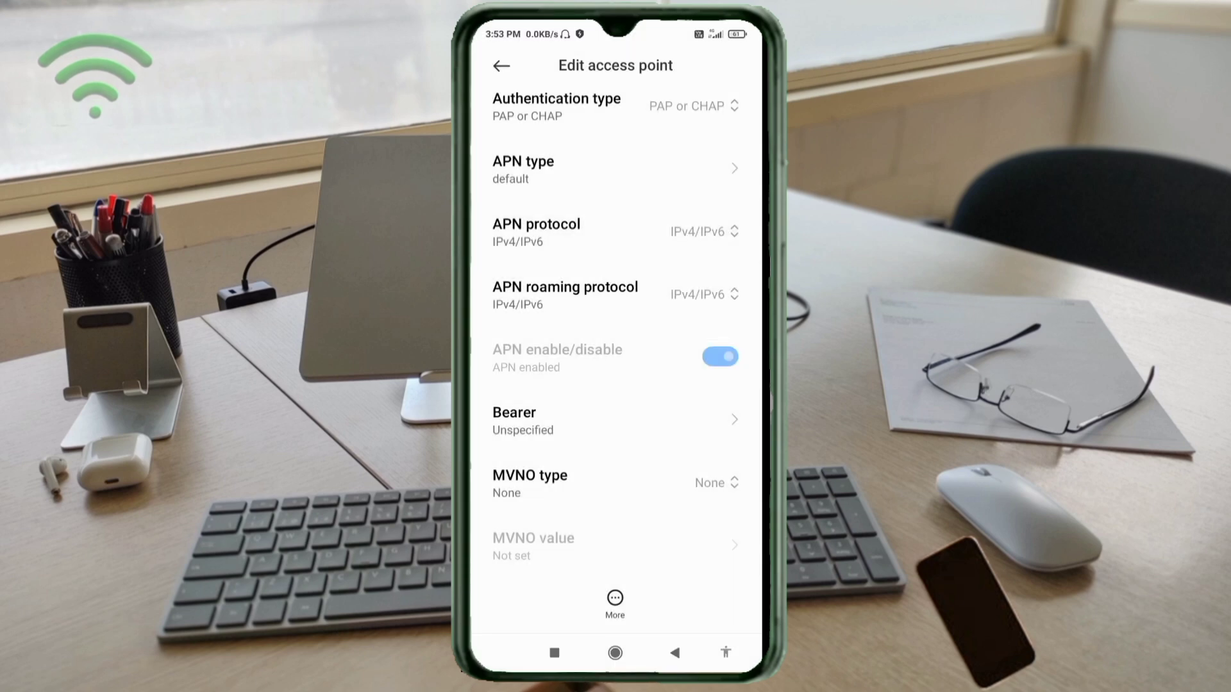
left_click(564, 294)
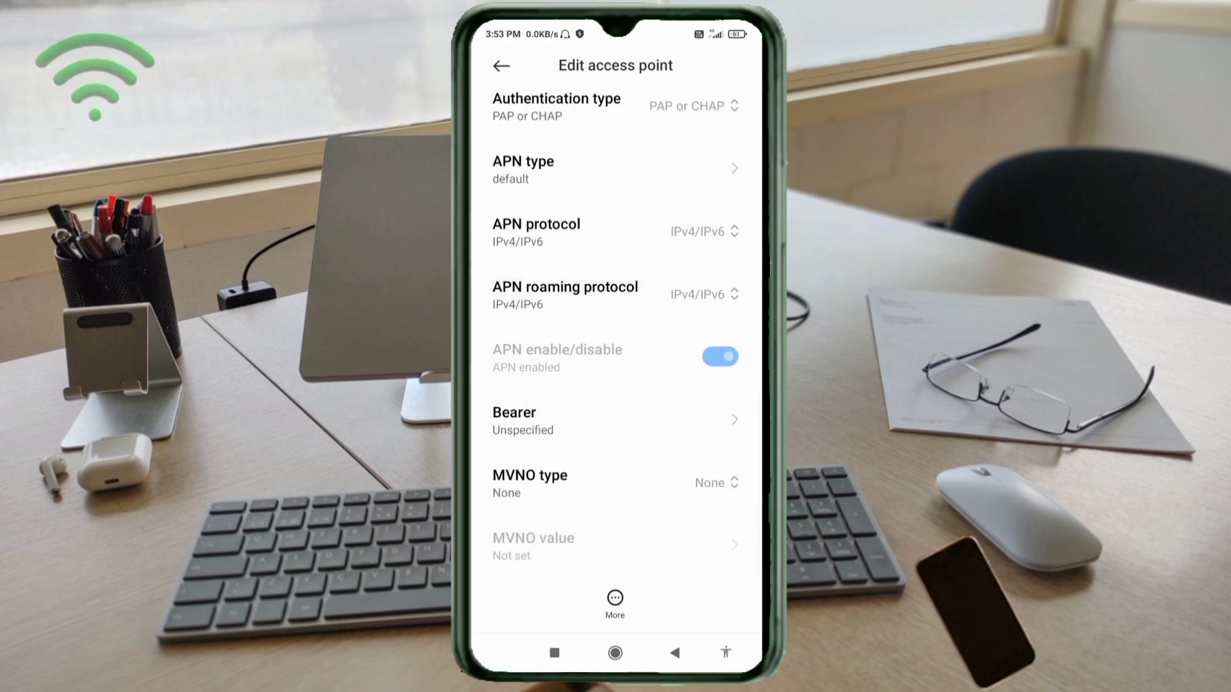
left_click(615, 420)
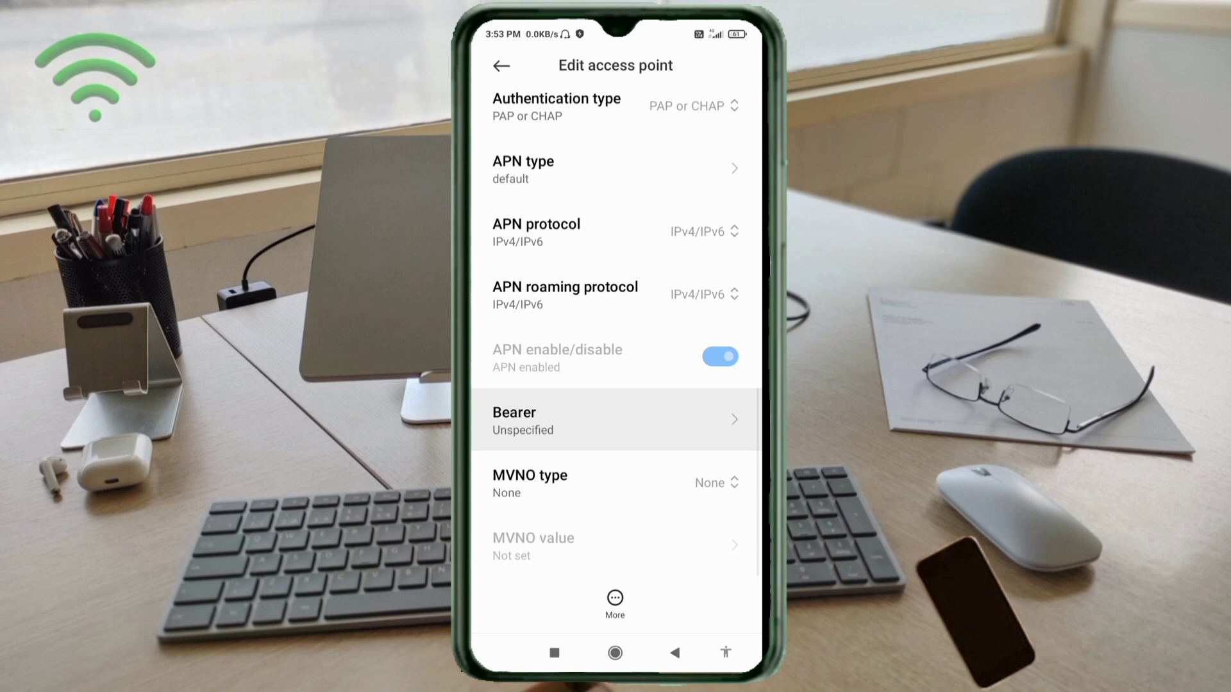
Replace the Unspecified bearer with LTE, HSPAP, HSPA, HSUPA, HSDPA, UMTS, EDGE and GPRS
left_click(614, 420)
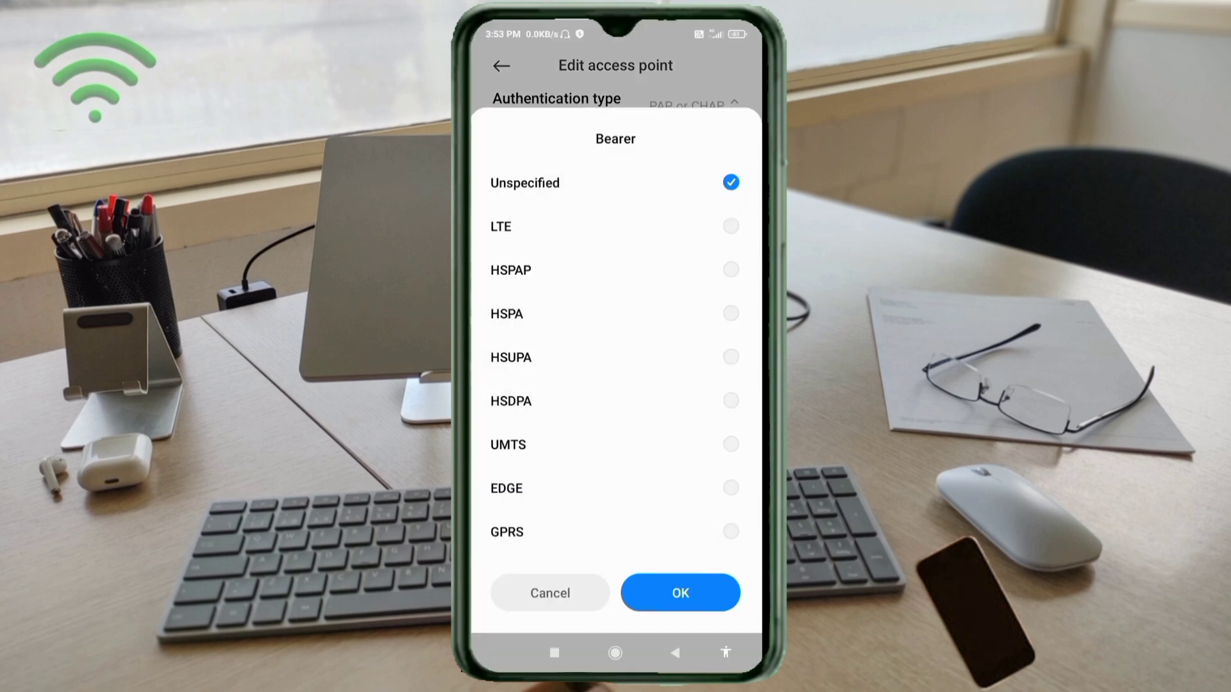
left_click(729, 182)
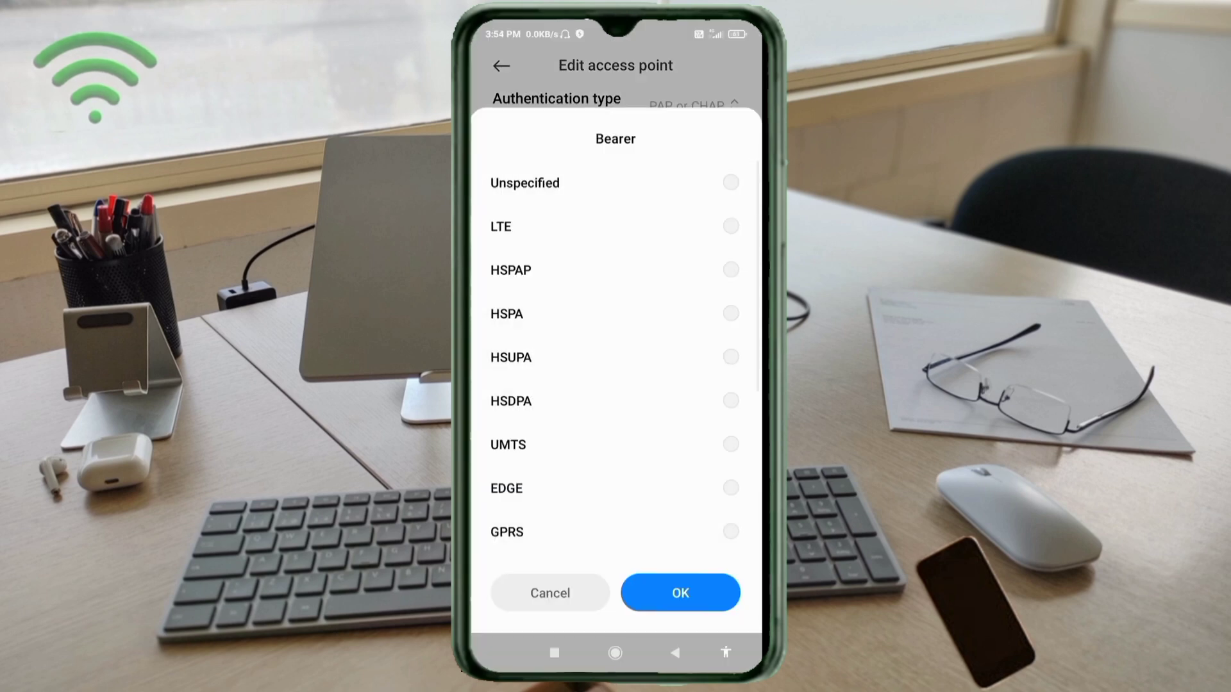
left_click(730, 270)
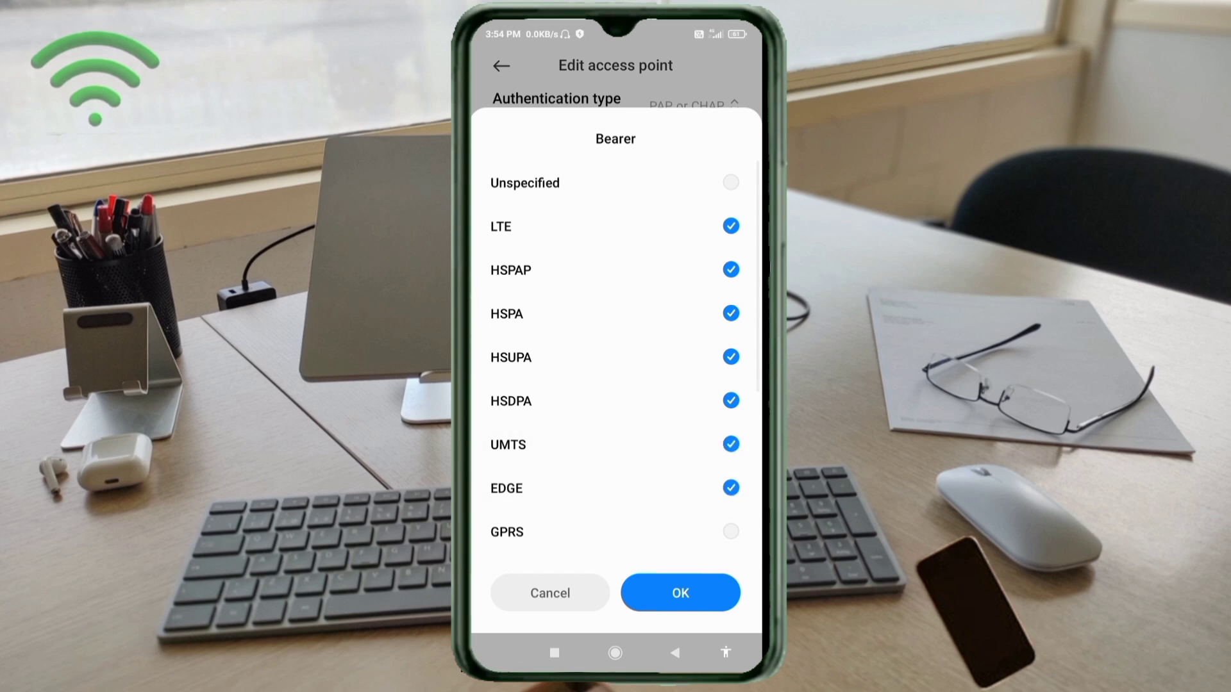
left_click(730, 531)
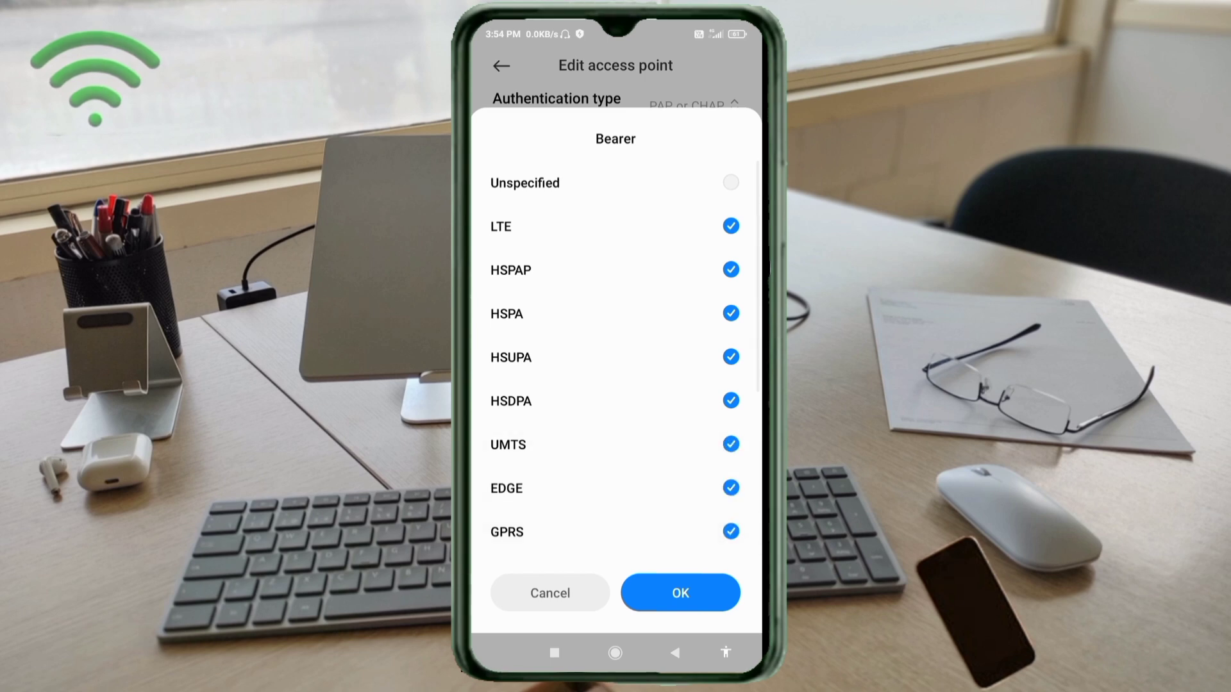
left_click(679, 592)
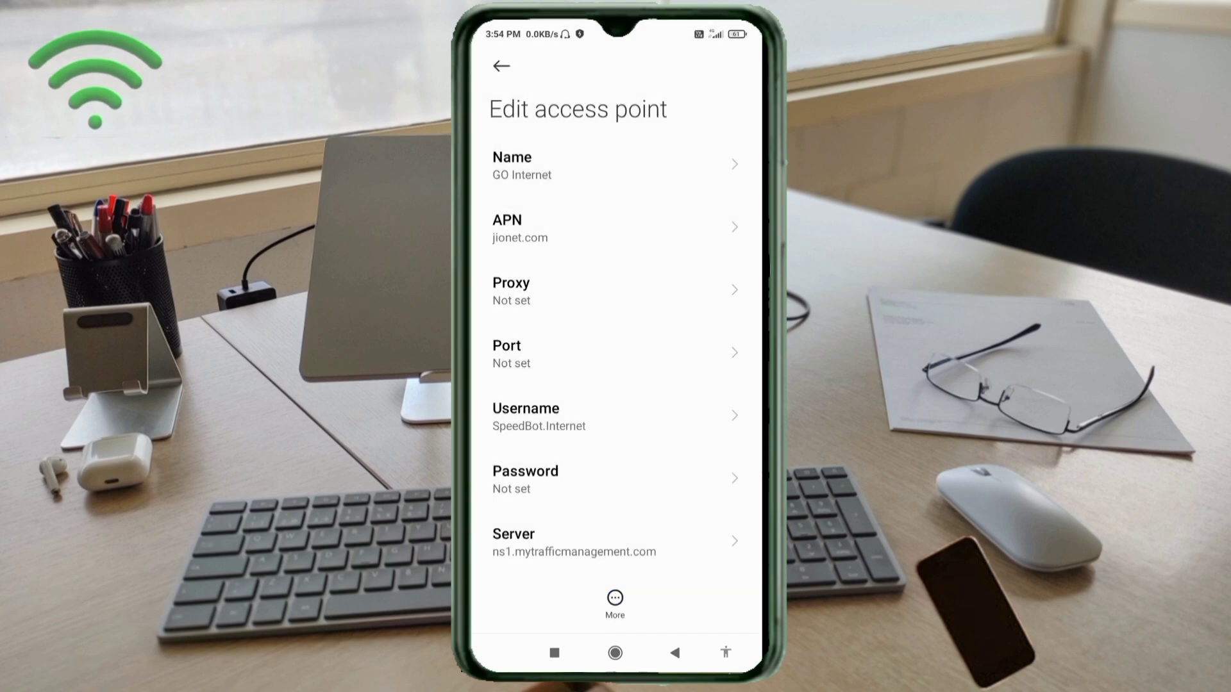
Save the GO Internet access point from the More menu and go home
left_click(500, 66)
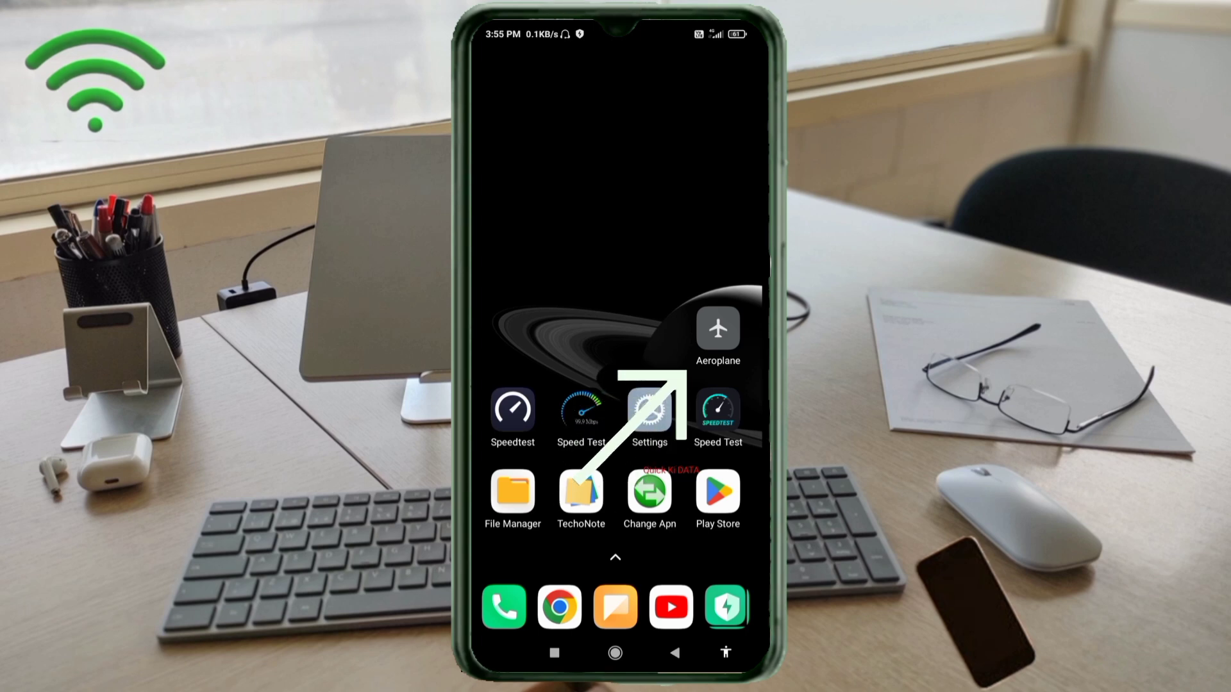
Switch airplane mode on and then back off from the home screen shortcut
left_click(717, 328)
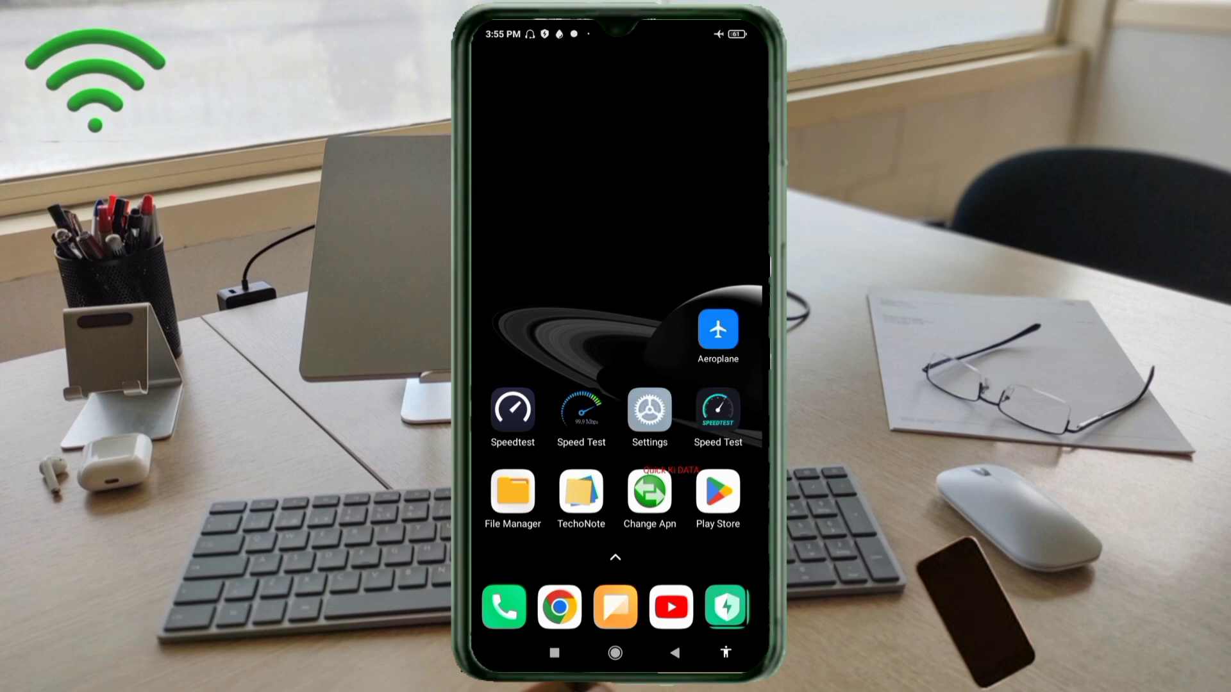
left_click(717, 329)
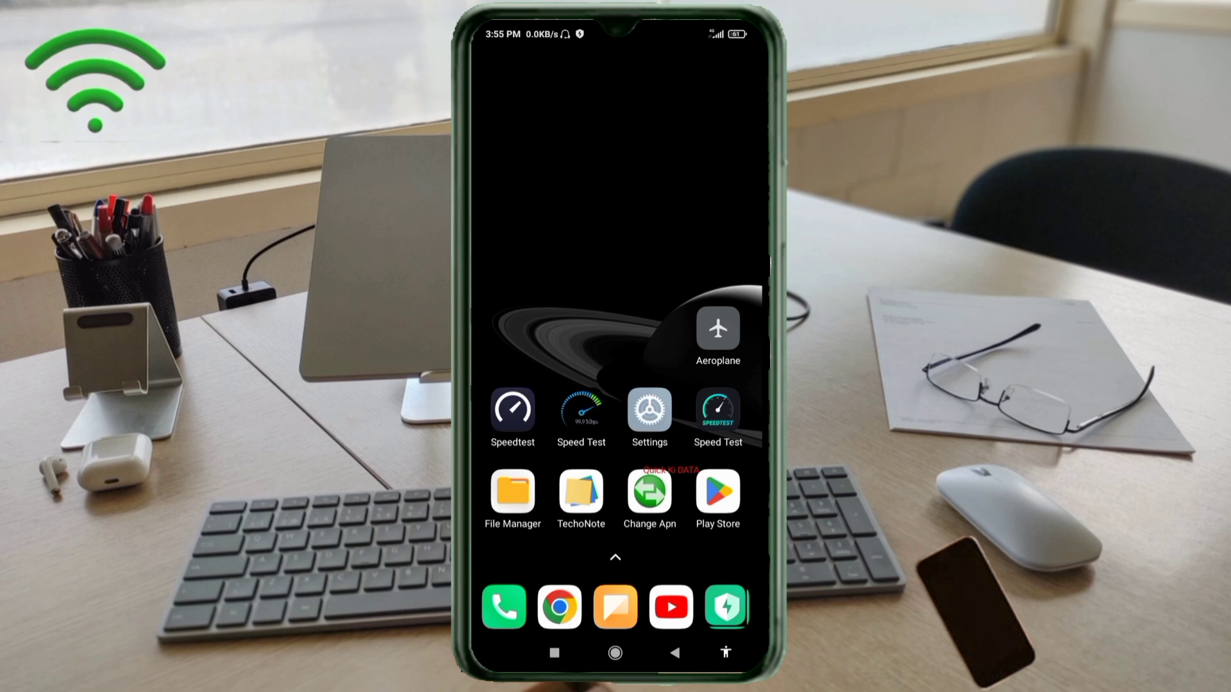
left_click(512, 409)
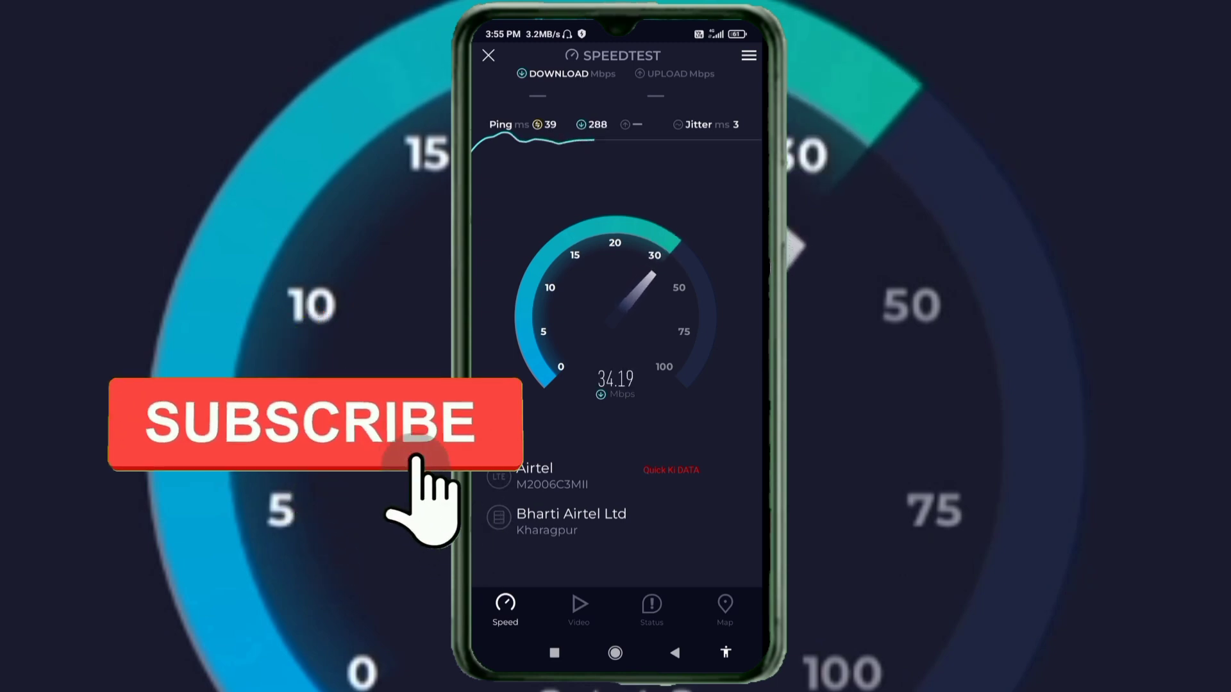
Start a Speedtest download run on Airtel, reaching about 32 Mbps
left_click(312, 424)
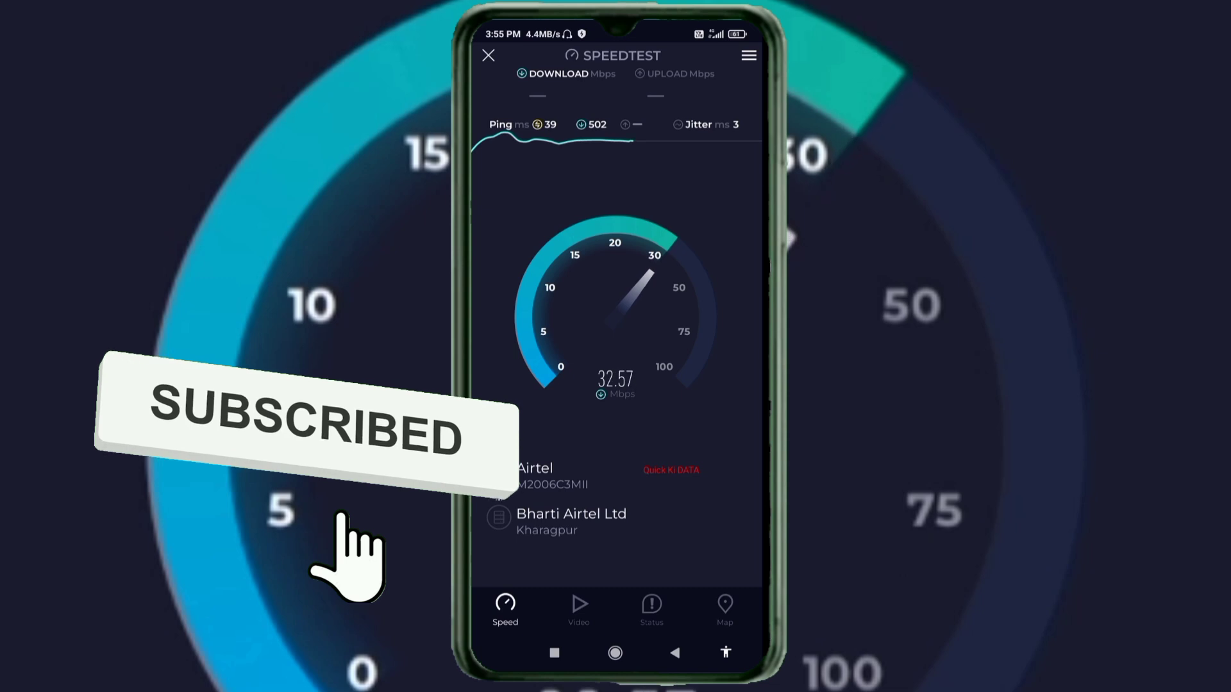